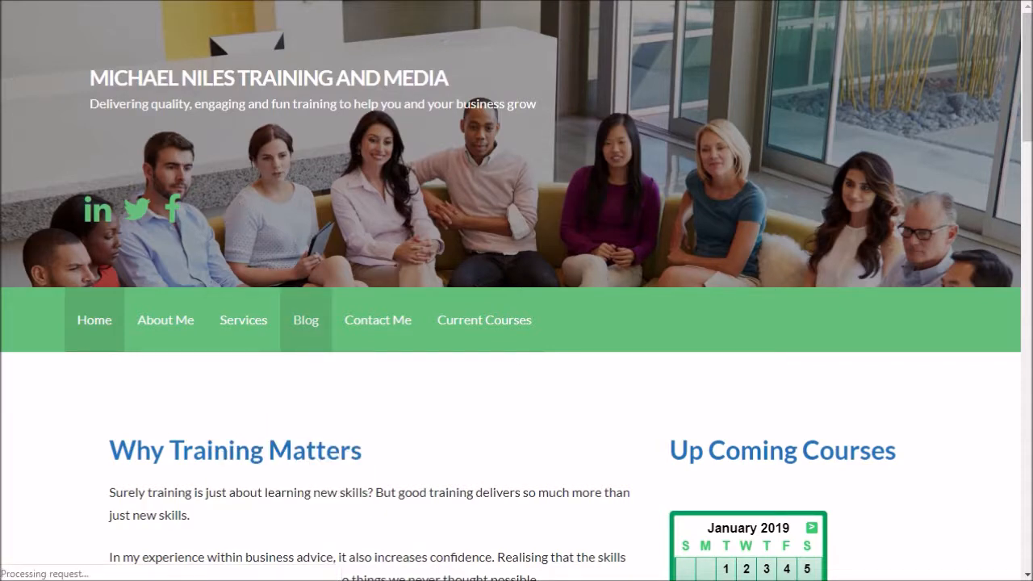
# - Show the Blog page with the post on how blogging powers up your business
pyautogui.click(305, 320)
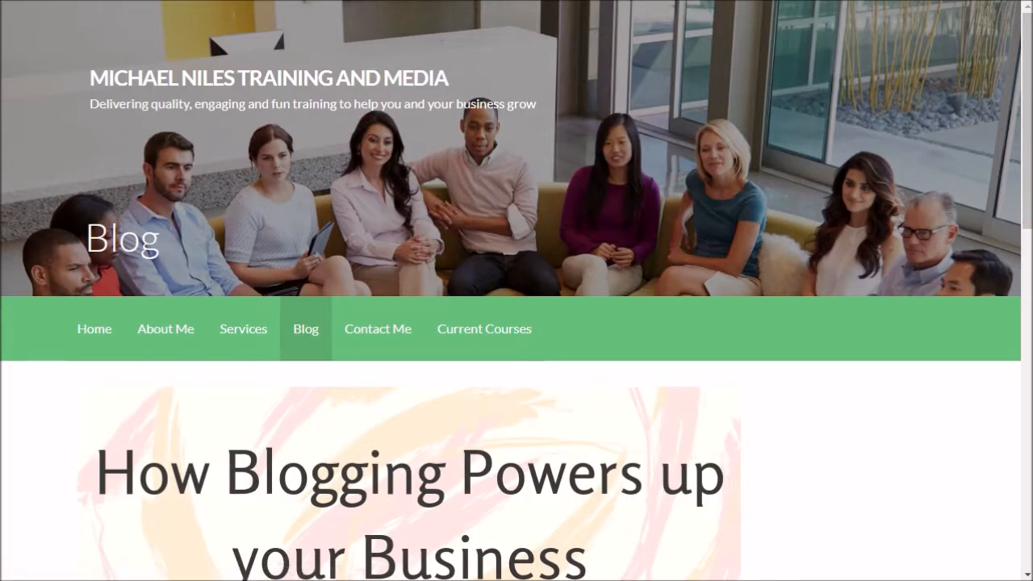
pyautogui.scroll(-3)
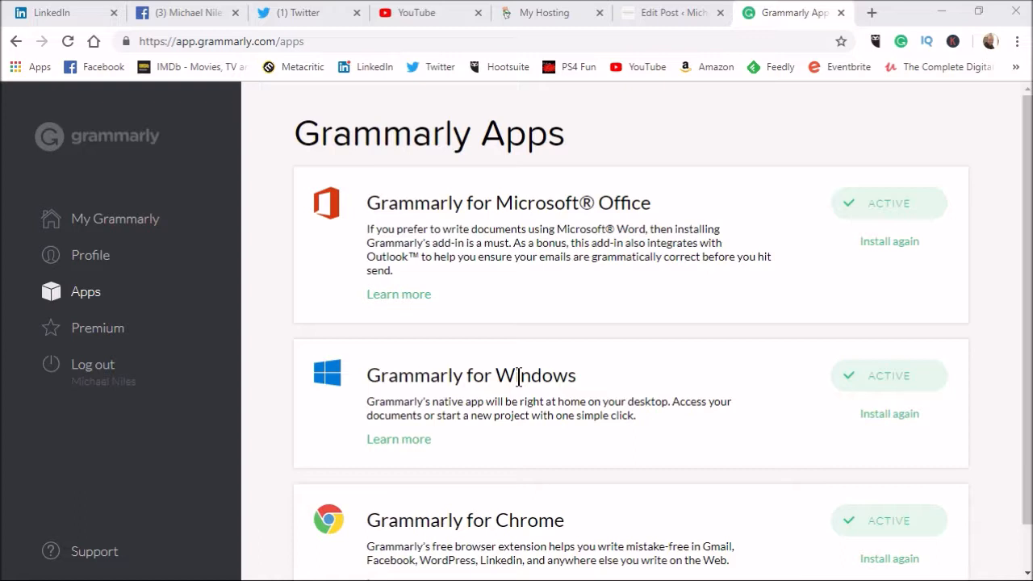
pyautogui.moveTo(591, 297)
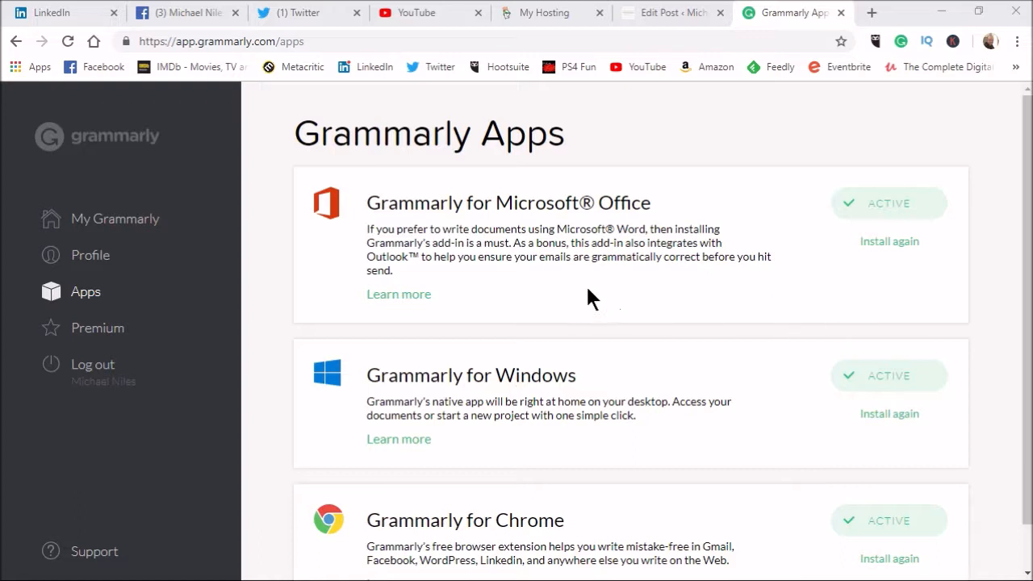
pyautogui.moveTo(509, 546)
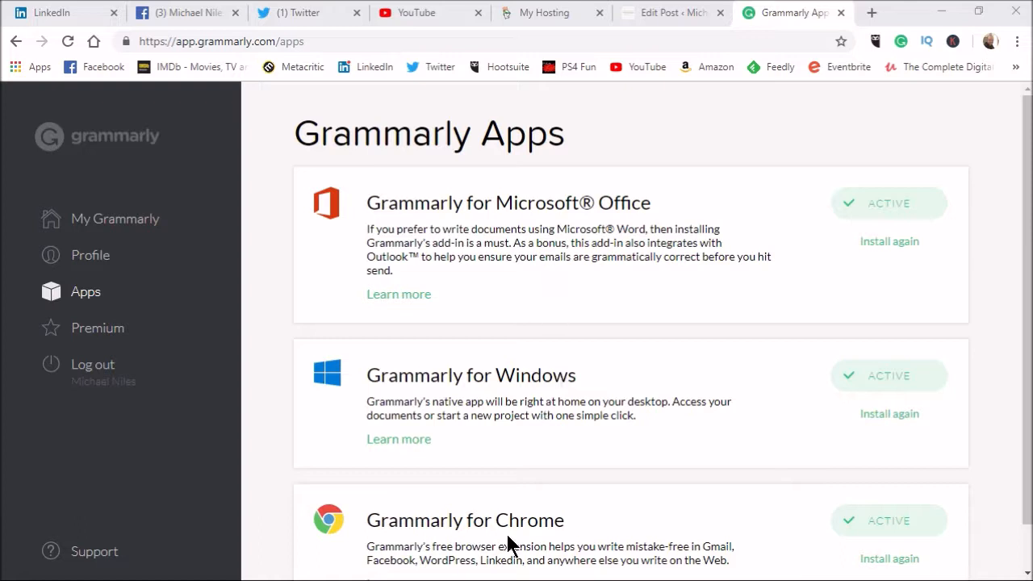
pyautogui.moveTo(352, 545)
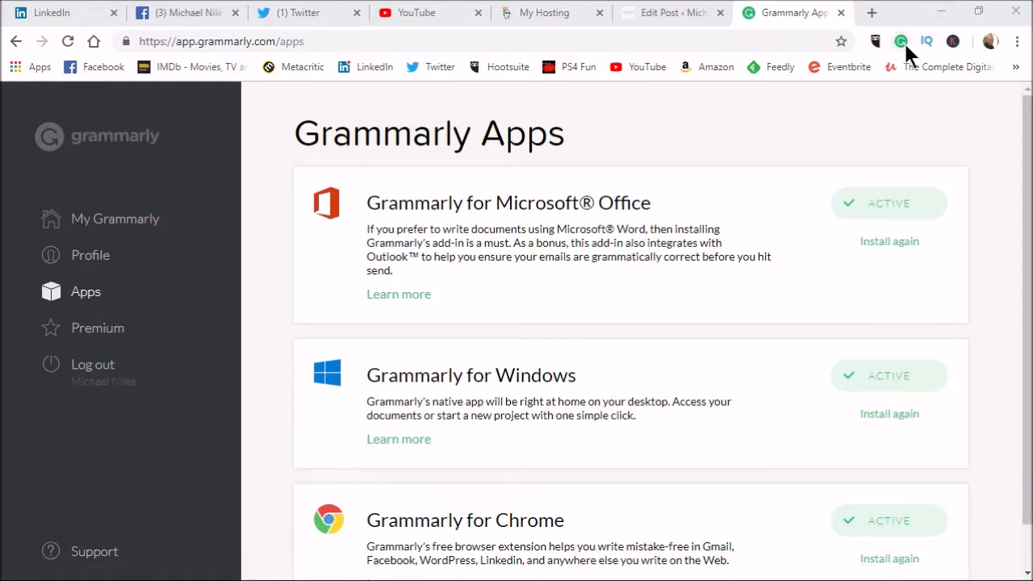
pyautogui.moveTo(900, 42)
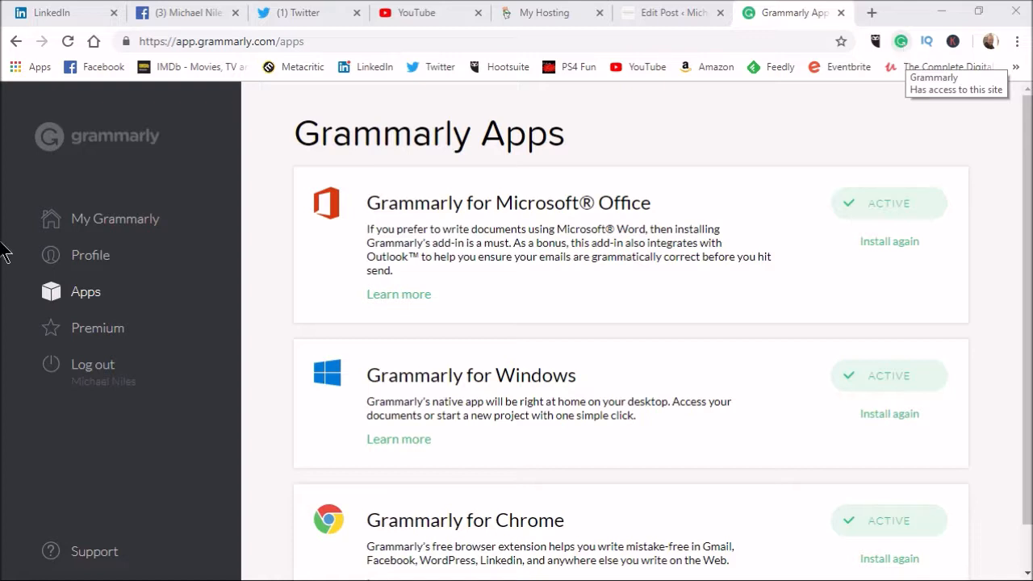
# - Show the Grammarly icon in the LinkedIn, Facebook, Twitter and YouTube boxes, ending on the WordPress editor
pyautogui.click(65, 13)
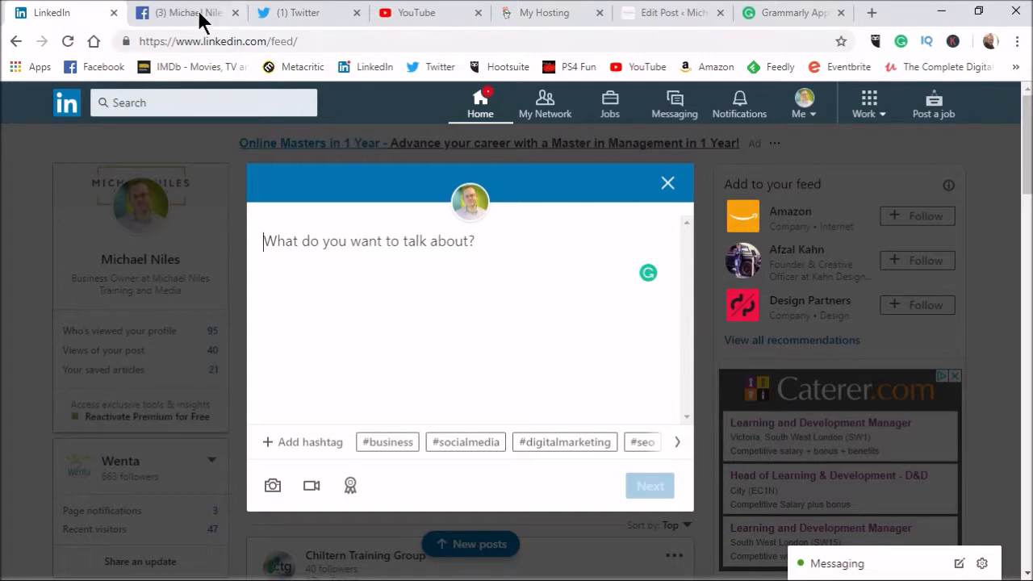
pyautogui.click(186, 13)
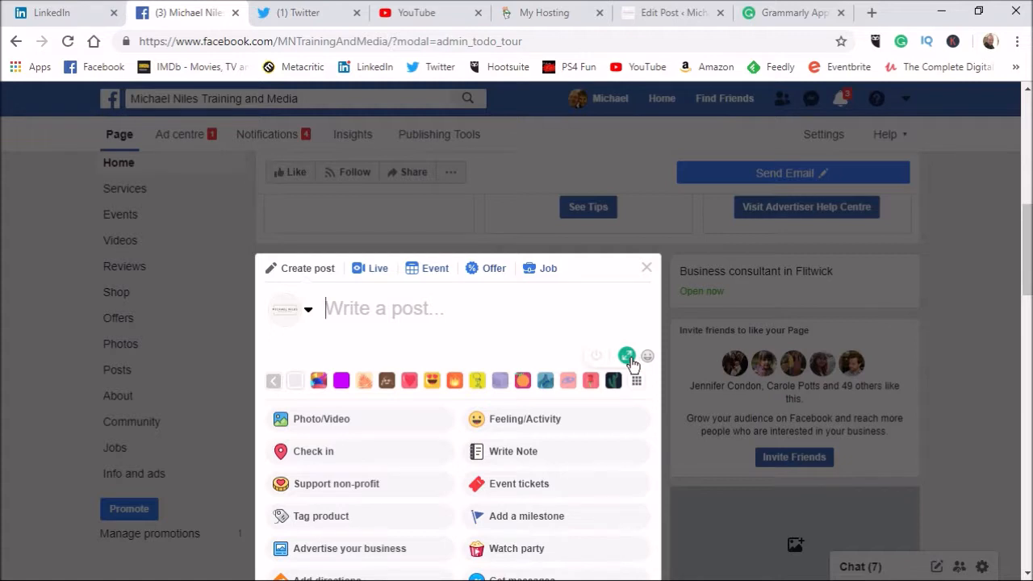
pyautogui.click(307, 13)
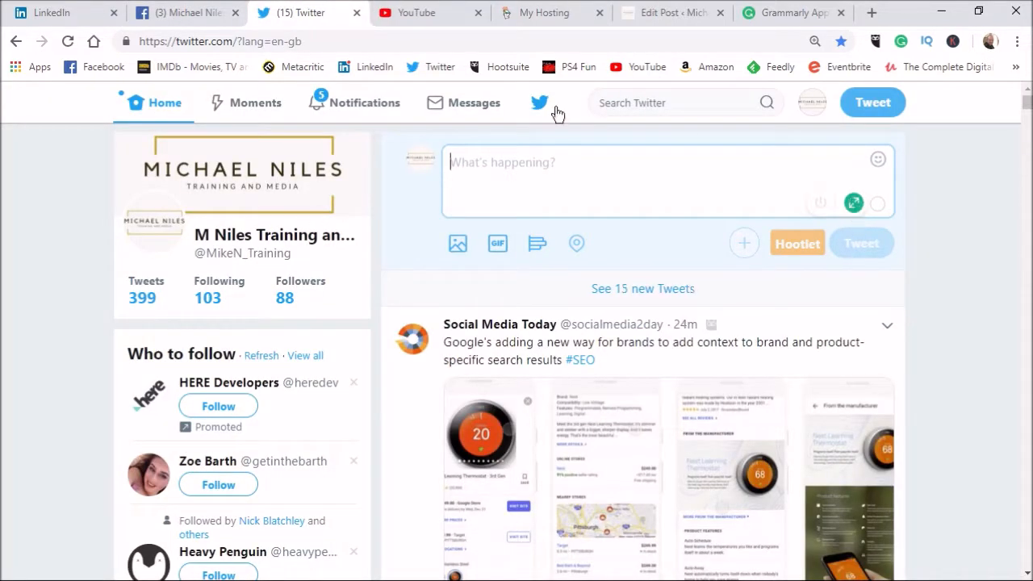
pyautogui.click(417, 13)
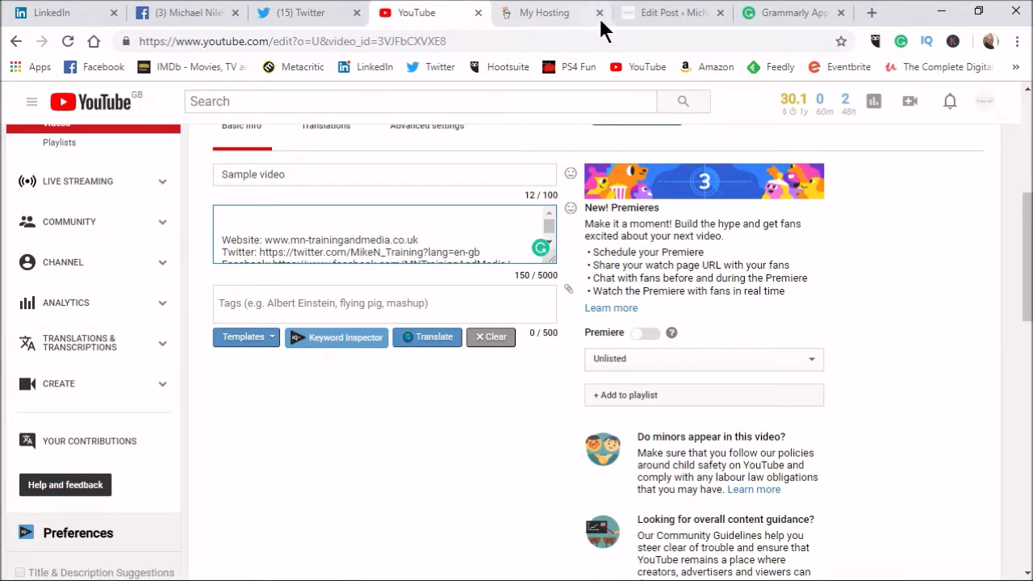
pyautogui.click(669, 13)
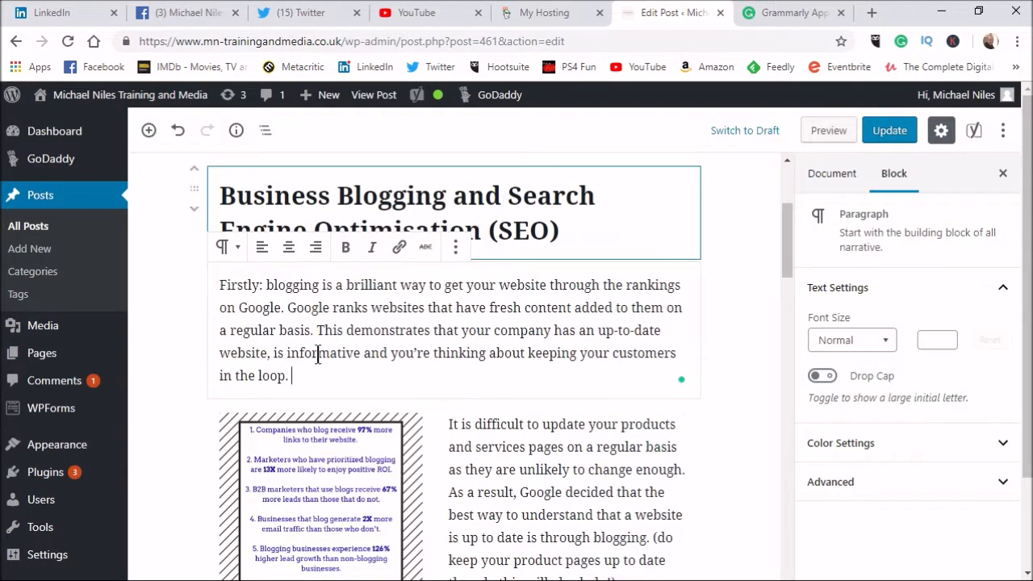
# - Review the WordPress blog post with Grammarly active, then return to the Grammarly Apps overview
pyautogui.scroll(-3)
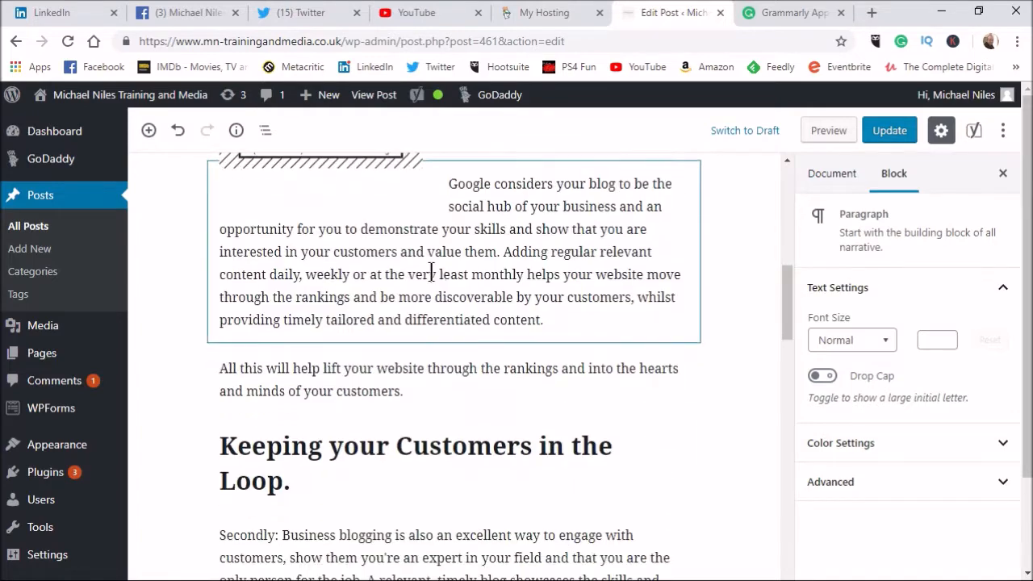
pyautogui.scroll(-3)
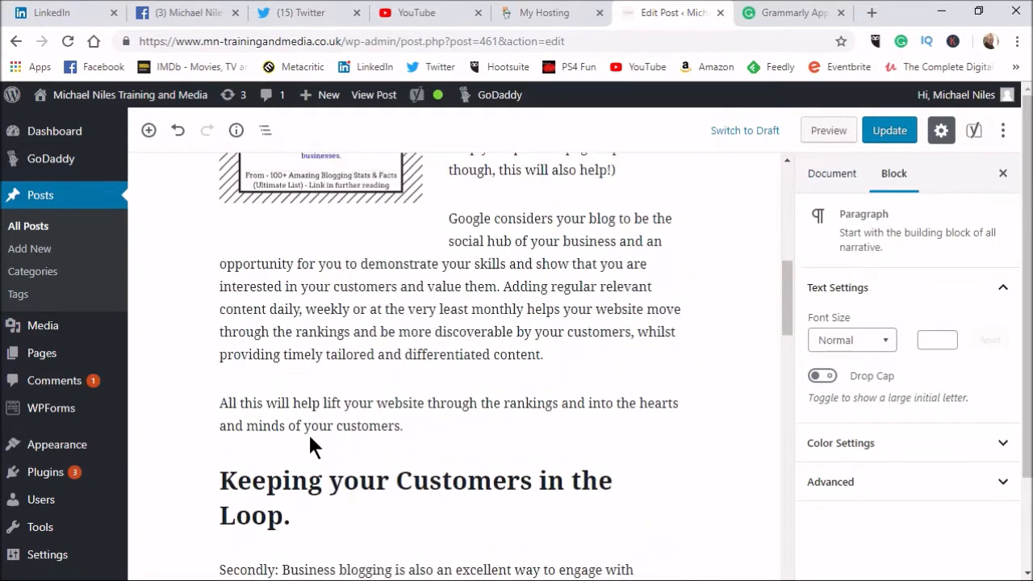
pyautogui.scroll(3)
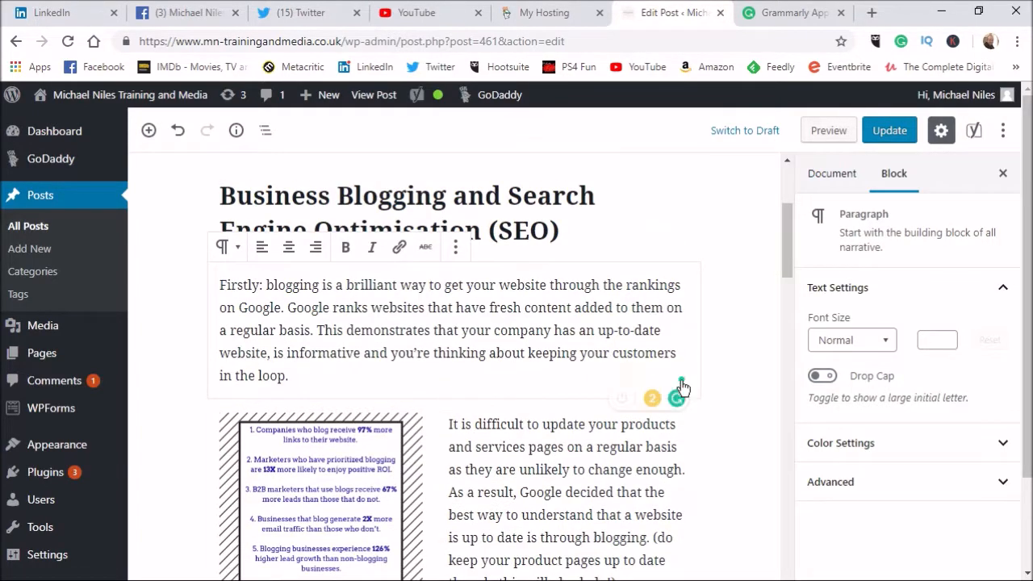
pyautogui.moveTo(676, 397)
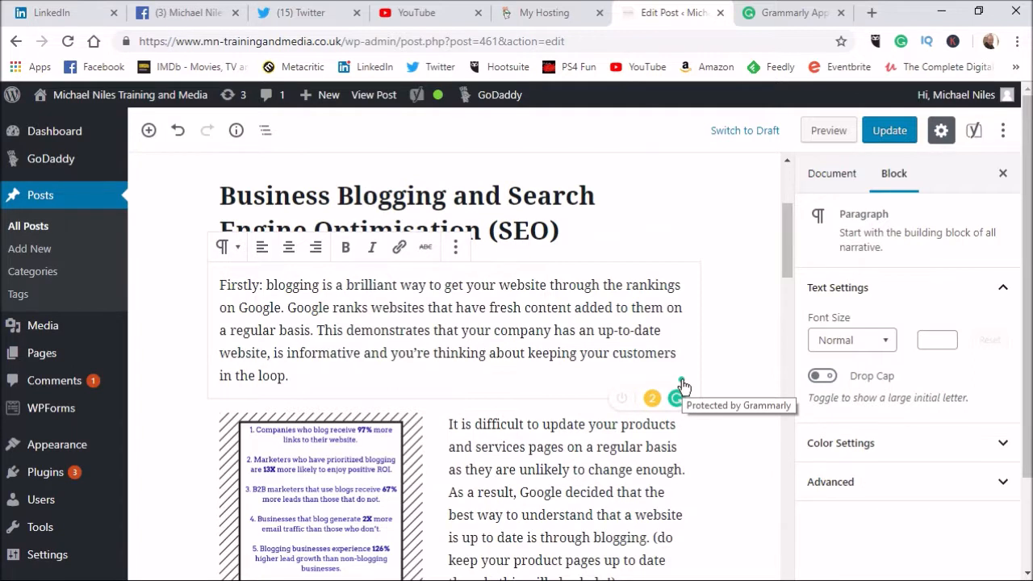
pyautogui.moveTo(789, 338)
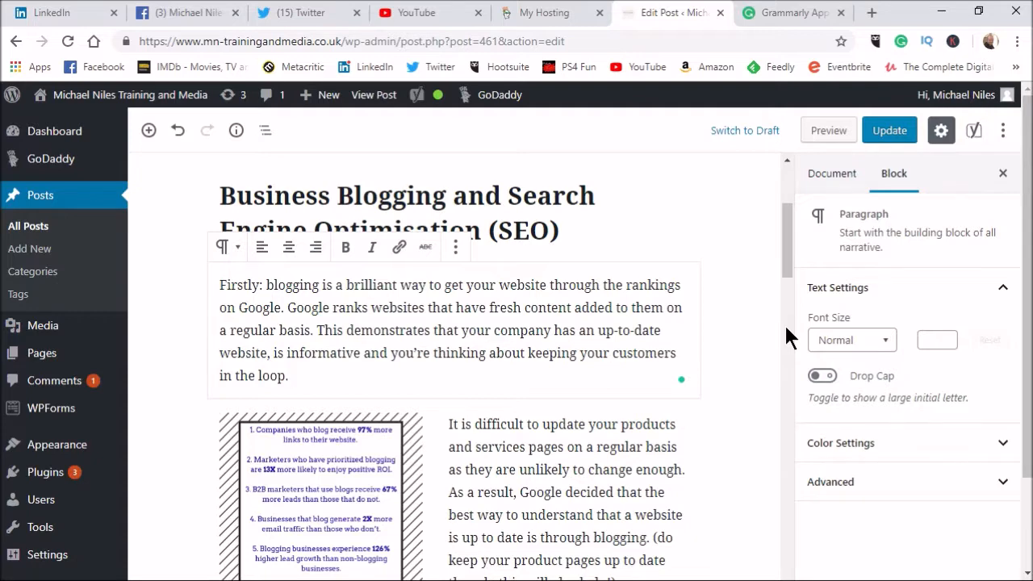
pyautogui.click(790, 13)
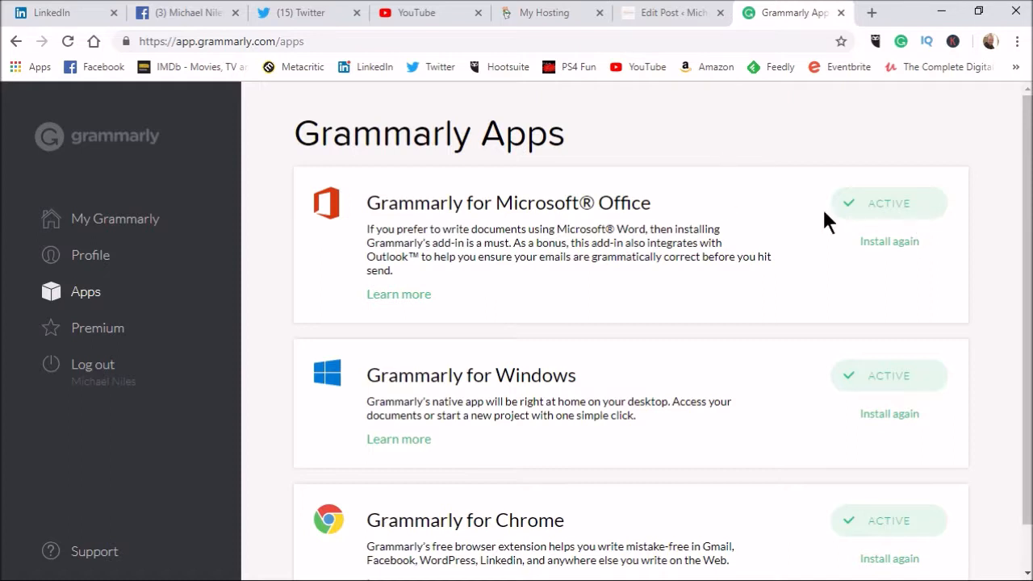
pyautogui.moveTo(529, 224)
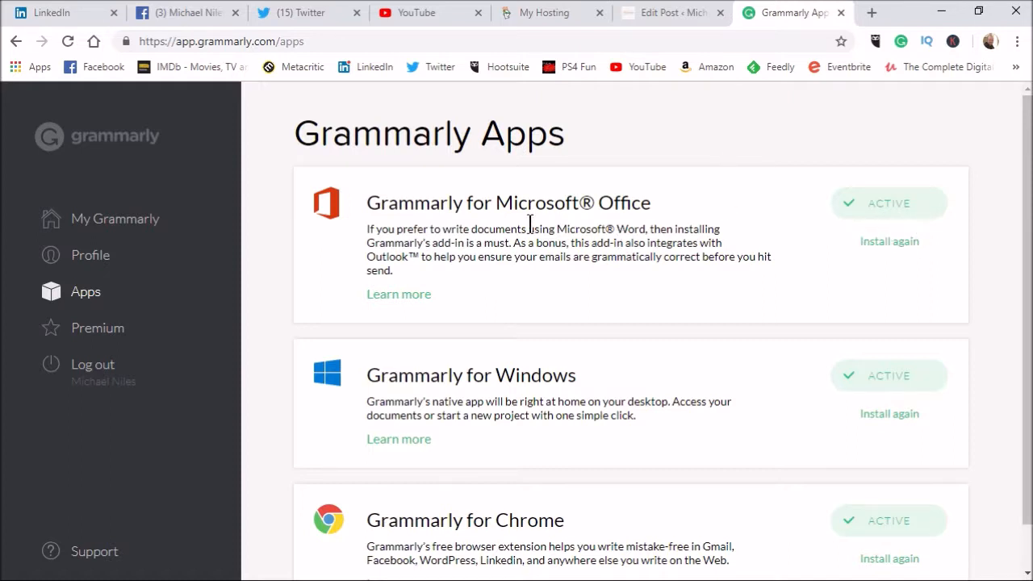